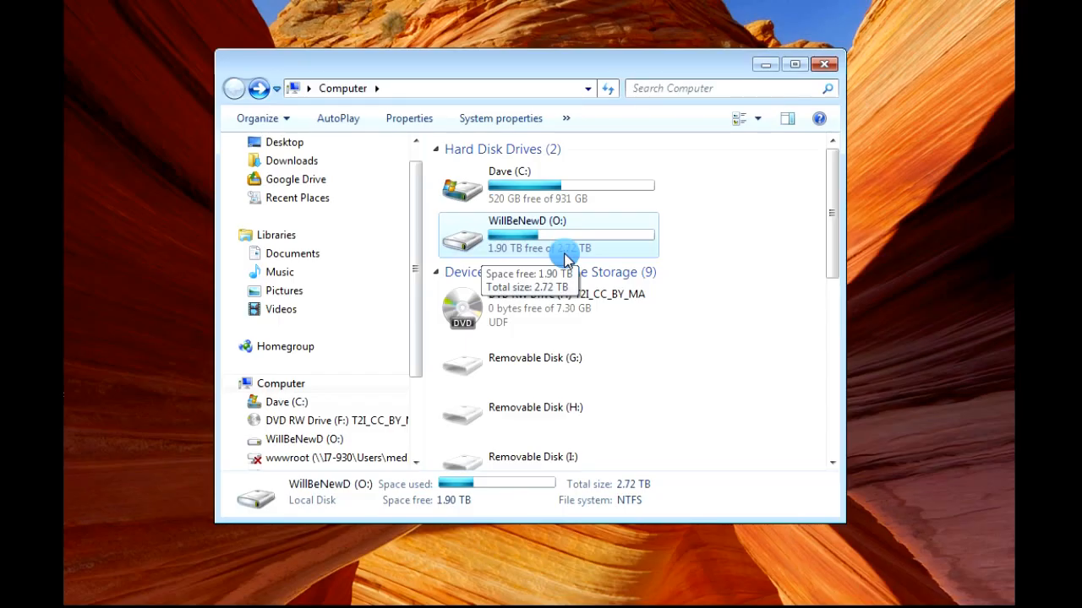
{"action": "mouse_move", "coordinate": [581, 254]}
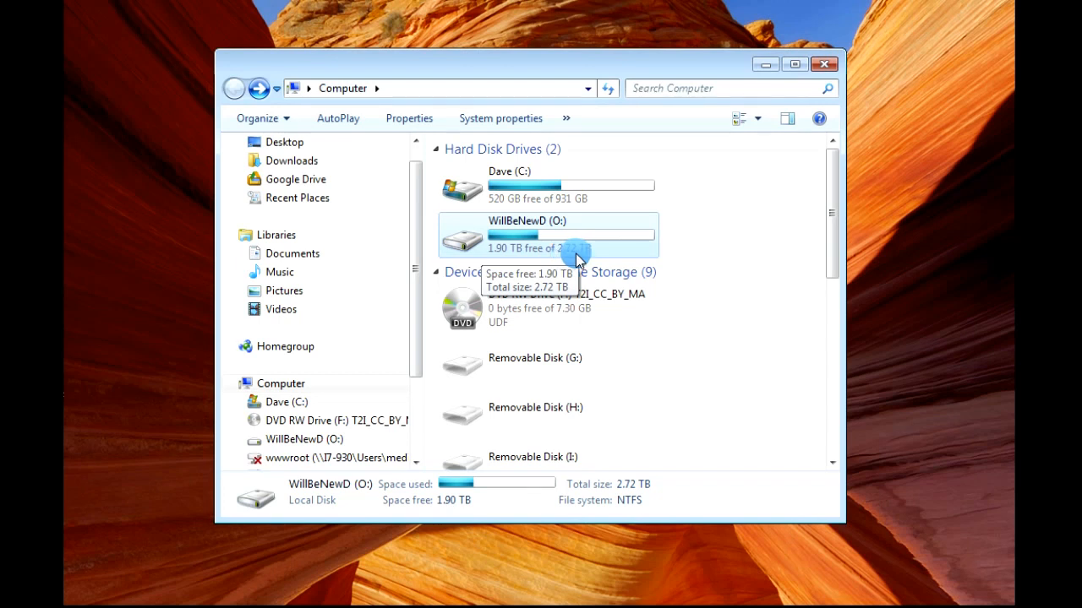
{"action": "mouse_move", "coordinate": [470, 257]}
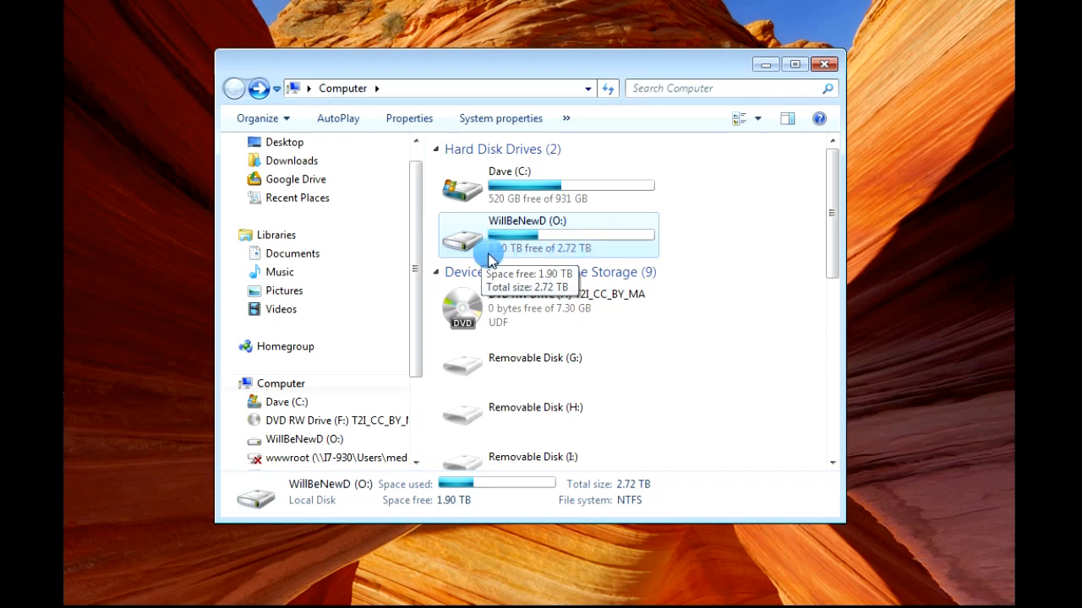
{"action": "mouse_move", "coordinate": [511, 260]}
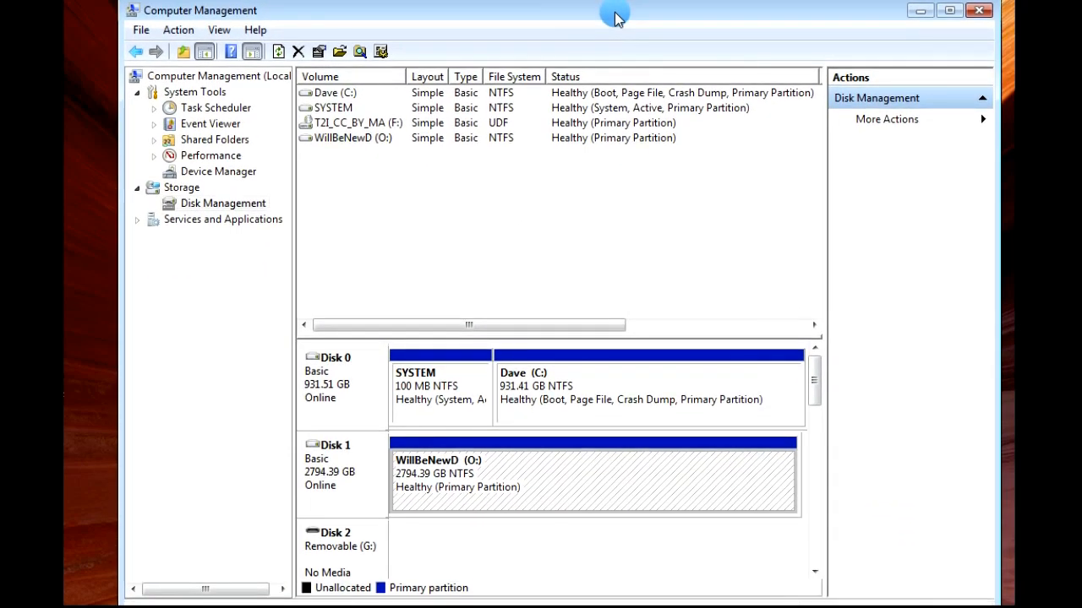
{"action": "mouse_move", "coordinate": [358, 148]}
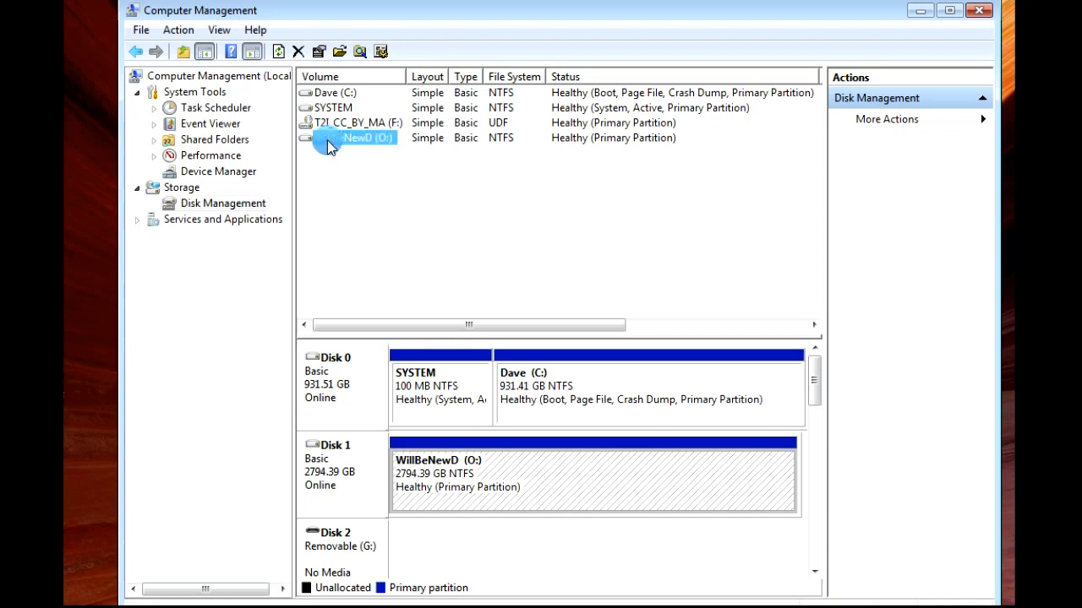
Step: Bring up the context menu for the WillBeNewD (O:) volume
{"action": "right_click", "coordinate": [351, 137]}
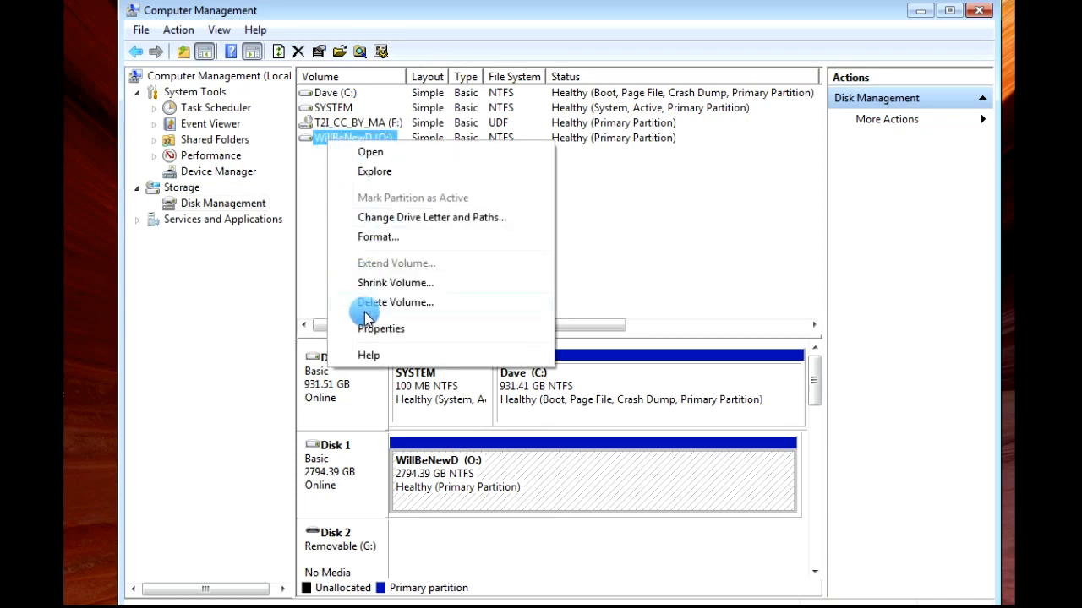
Step: In the O: drive's Properties, change the volume label from WillBeNewD to Video
{"action": "left_click", "coordinate": [380, 328]}
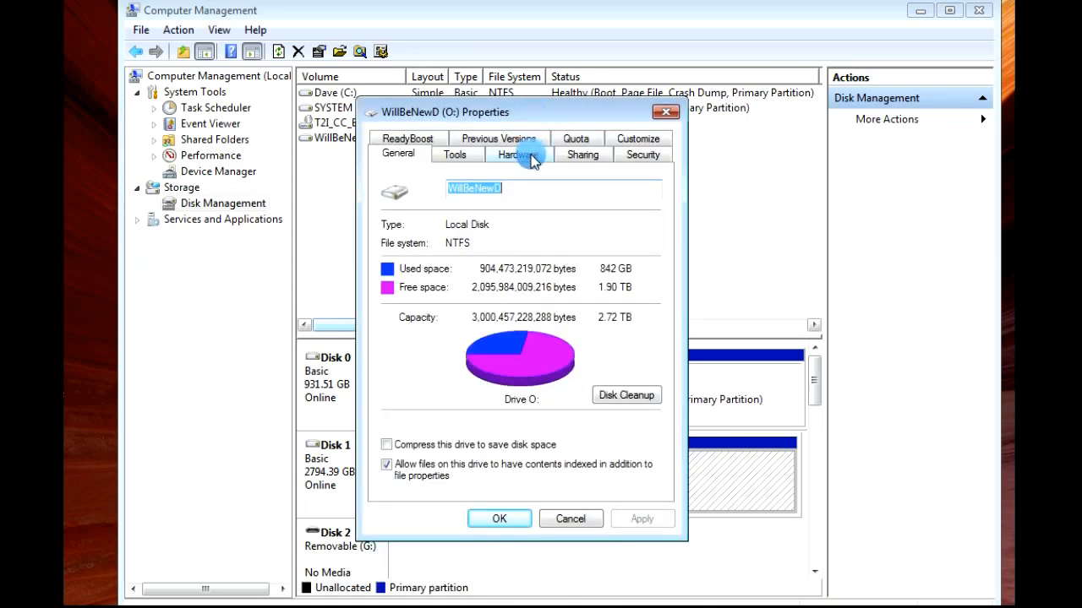
{"action": "type", "text": "Video"}
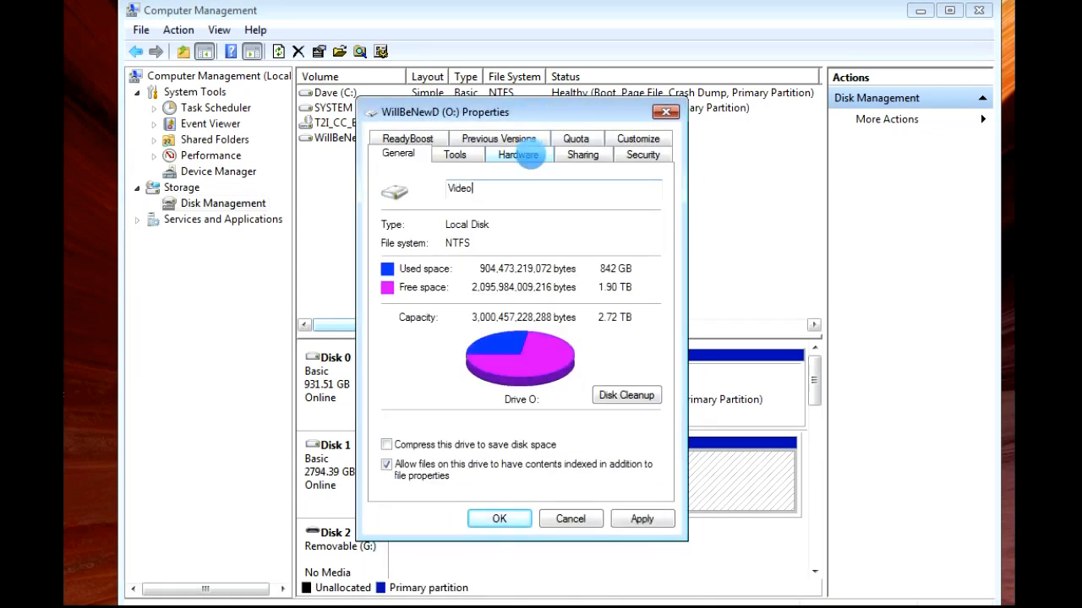